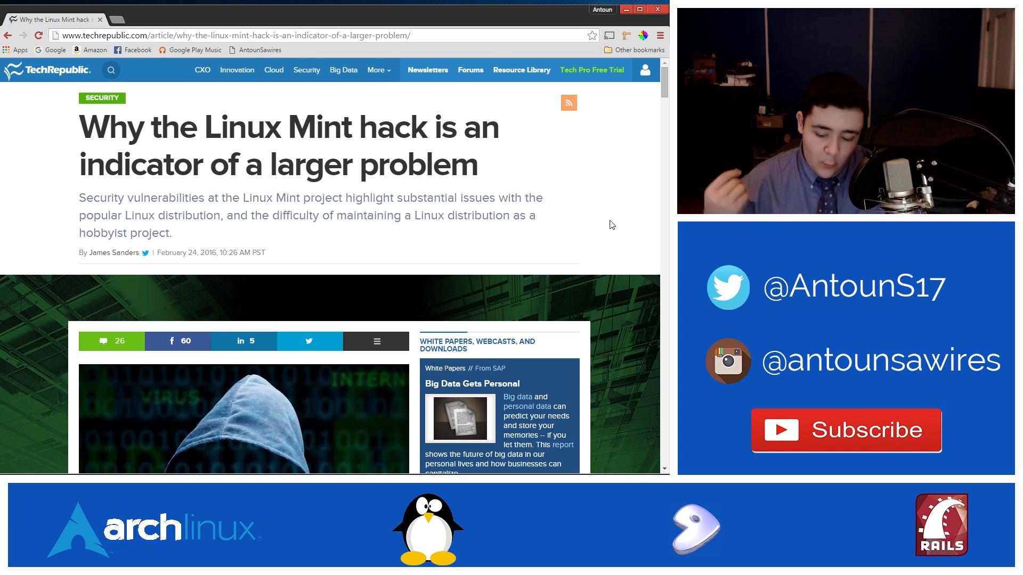
Scroll the TechRepublic Linux Mint hack article to its opening paragraphs.
{"action": "scroll", "scroll_direction": "down", "scroll_amount": 3}
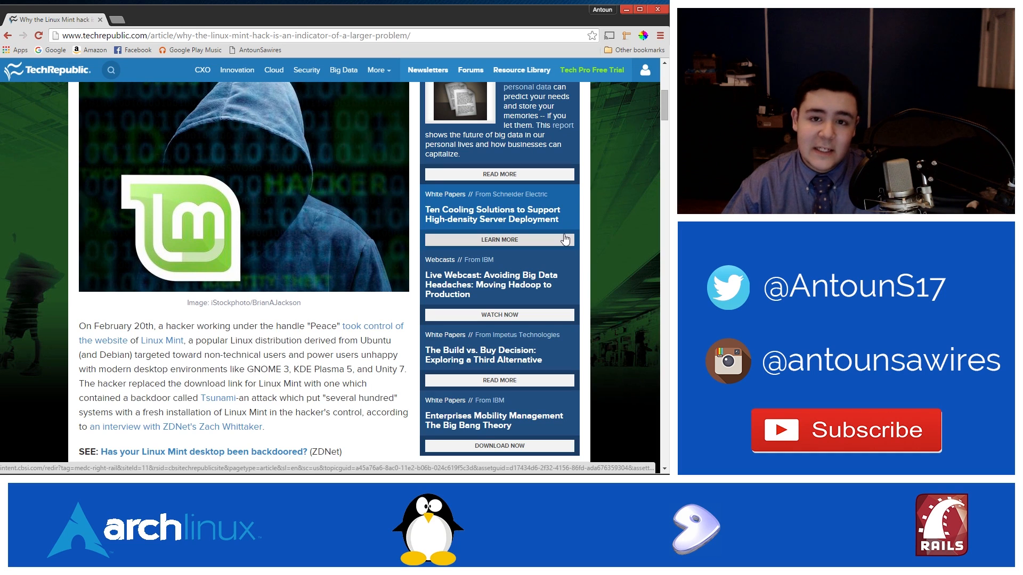
{"action": "mouse_move", "coordinate": [557, 271]}
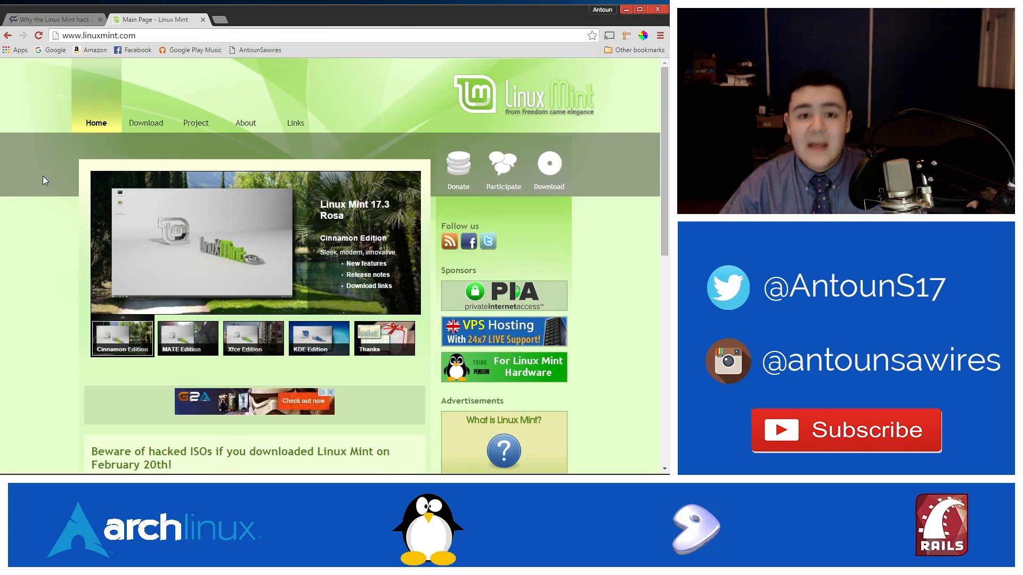
Return from the Linux Mint homepage to the TechRepublic hack article tab.
{"action": "left_click", "coordinate": [187, 337]}
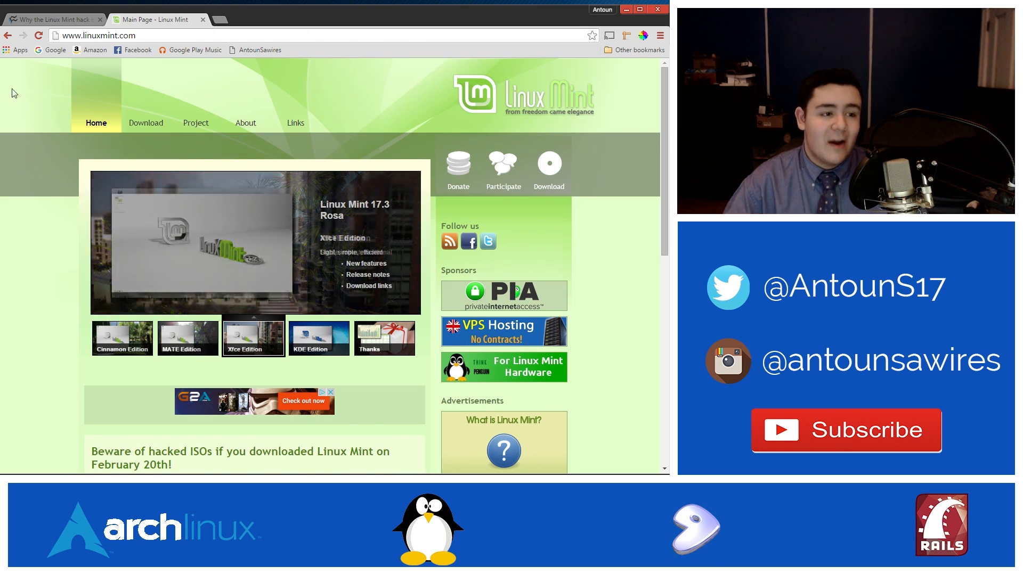
{"action": "left_click", "coordinate": [52, 19]}
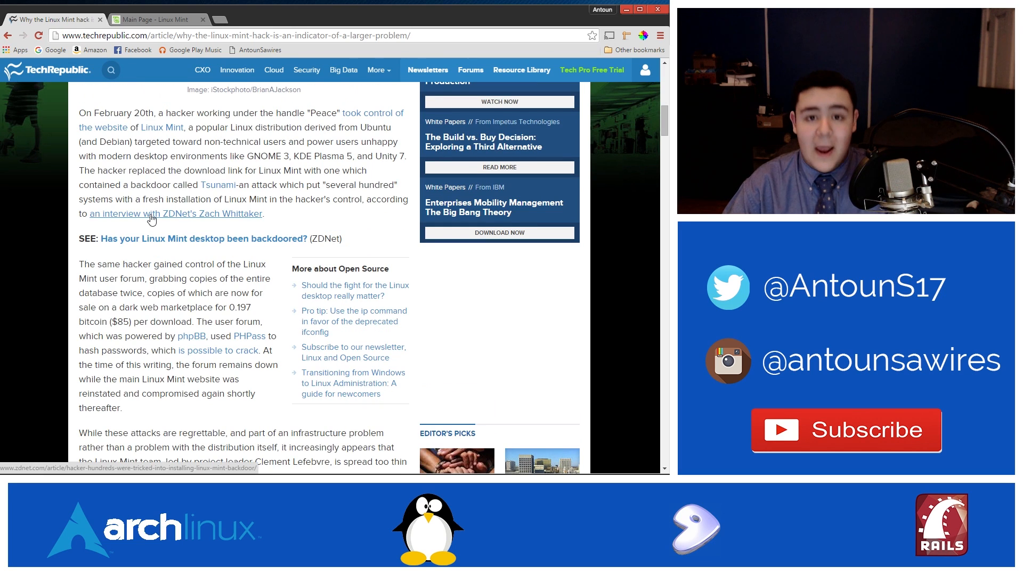
Scroll the article down to 'The problem with security in Linux Mint'.
{"action": "scroll", "scroll_direction": "down", "scroll_amount": 3}
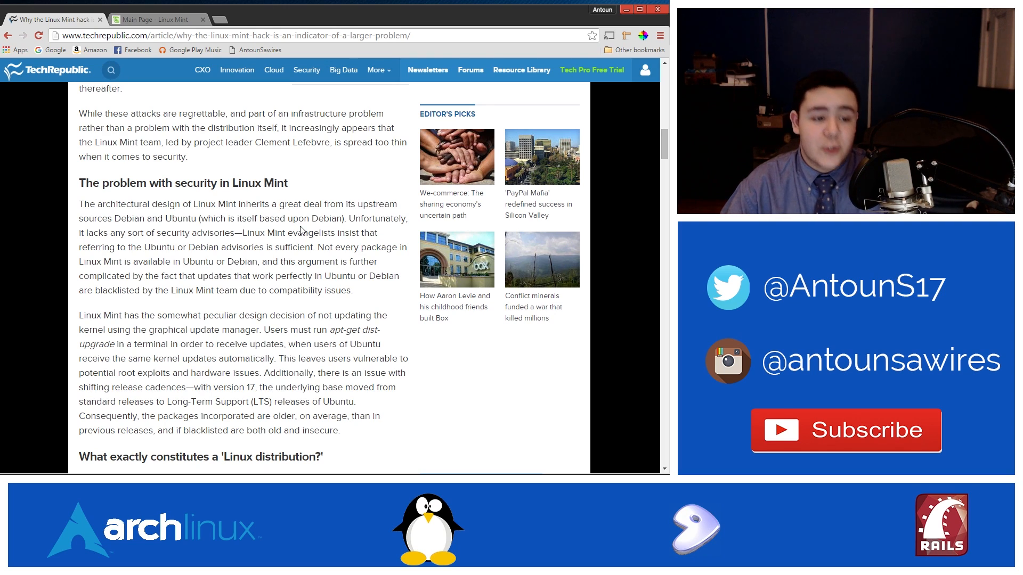
{"action": "mouse_move", "coordinate": [315, 232]}
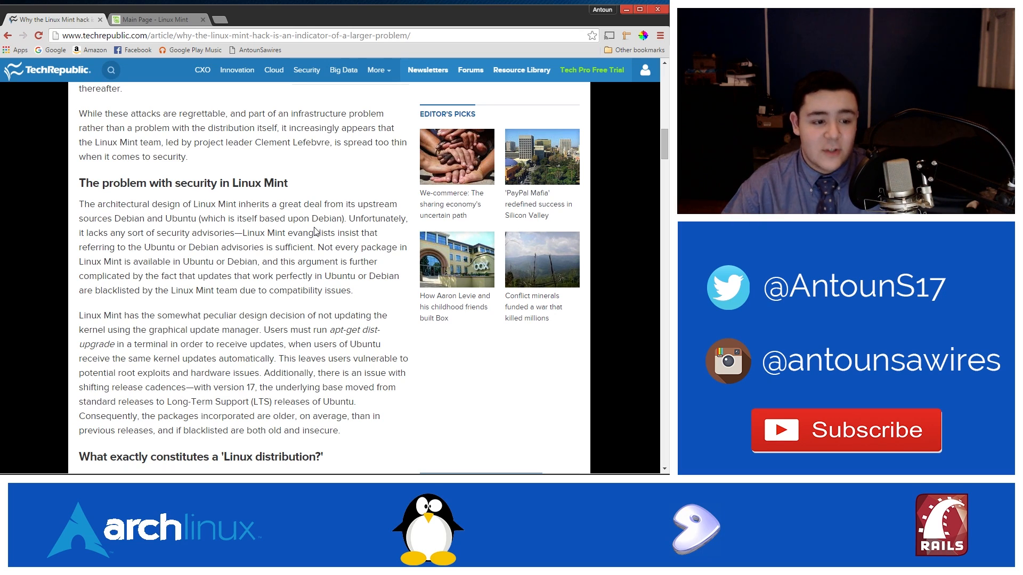
{"action": "mouse_move", "coordinate": [311, 191]}
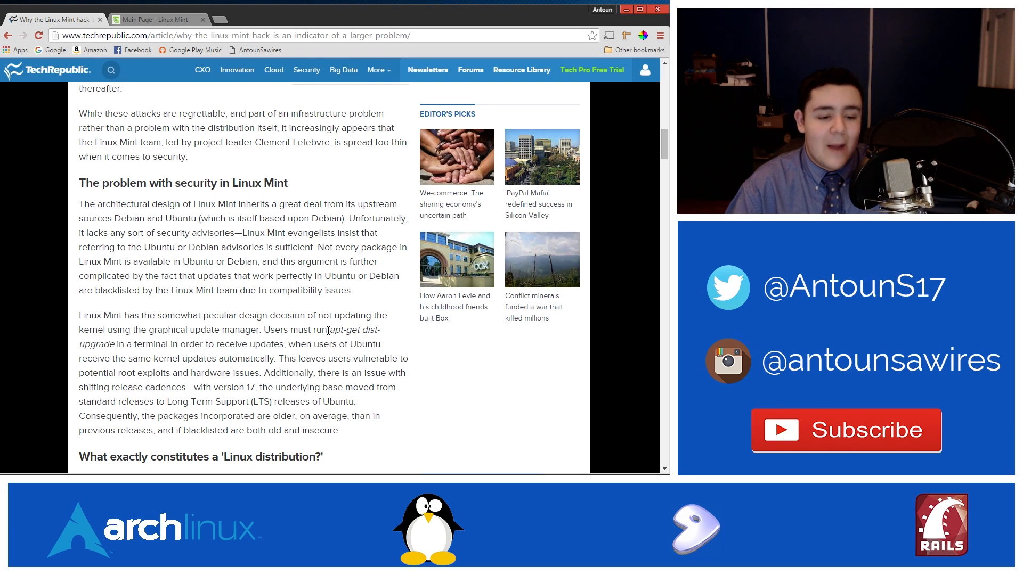
Scroll the article back to its top image and switch to the Linux Mint homepage tab.
{"action": "left_click_drag", "start_coordinate": [329, 329], "coordinate": [111, 344]}
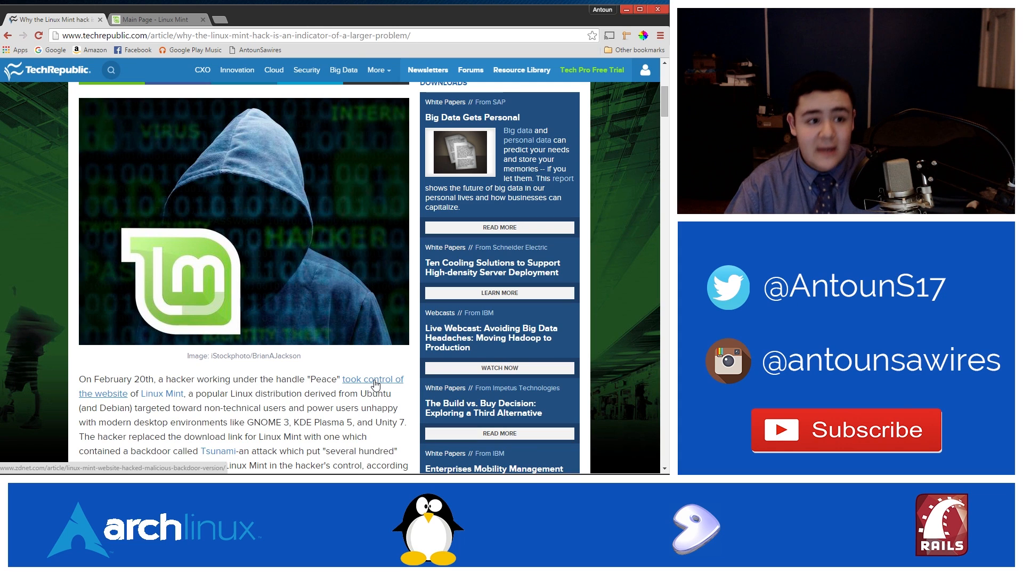
{"action": "left_click", "coordinate": [157, 19]}
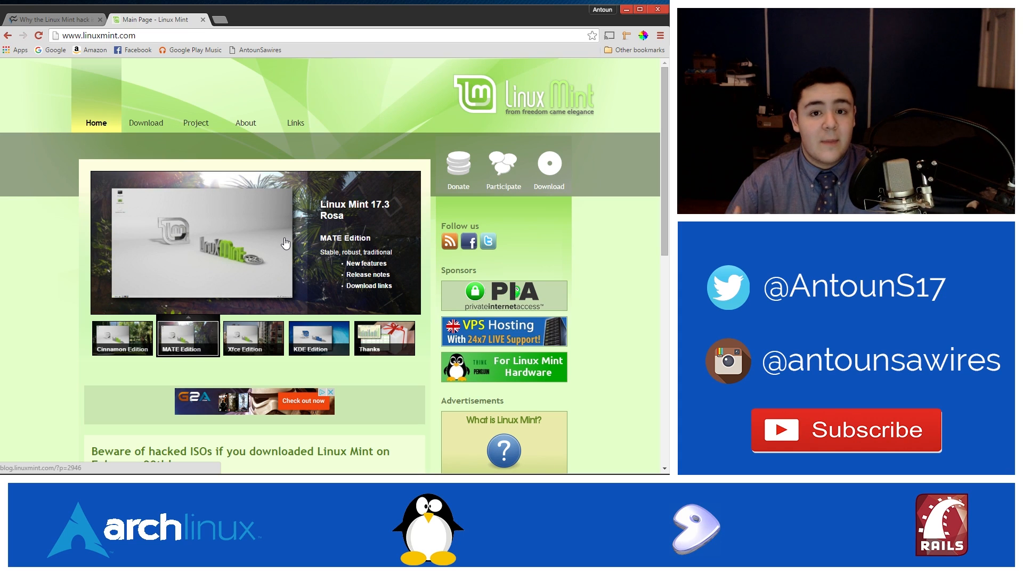
{"action": "left_click", "coordinate": [253, 338]}
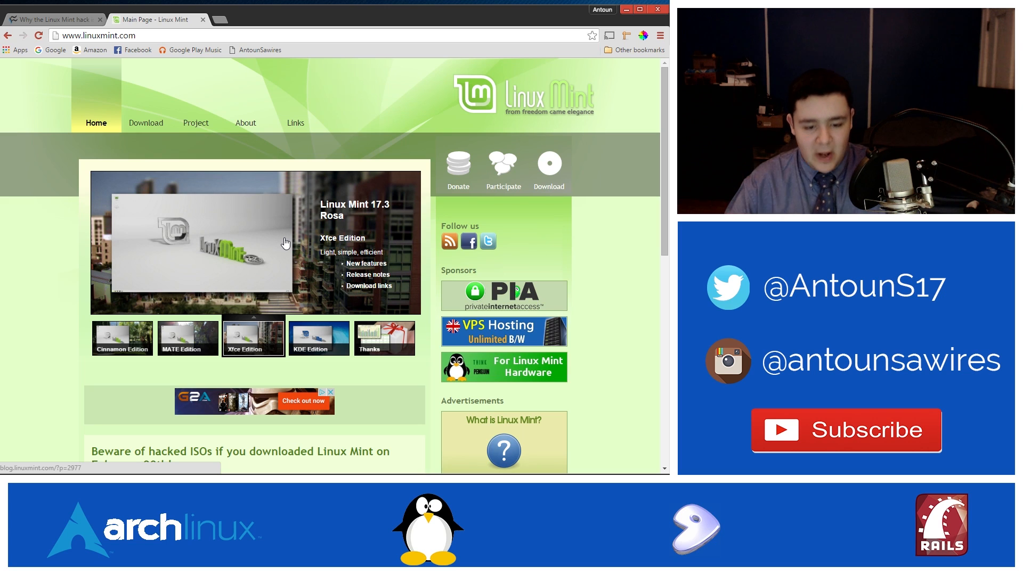
{"action": "scroll", "scroll_direction": "down", "scroll_amount": 3}
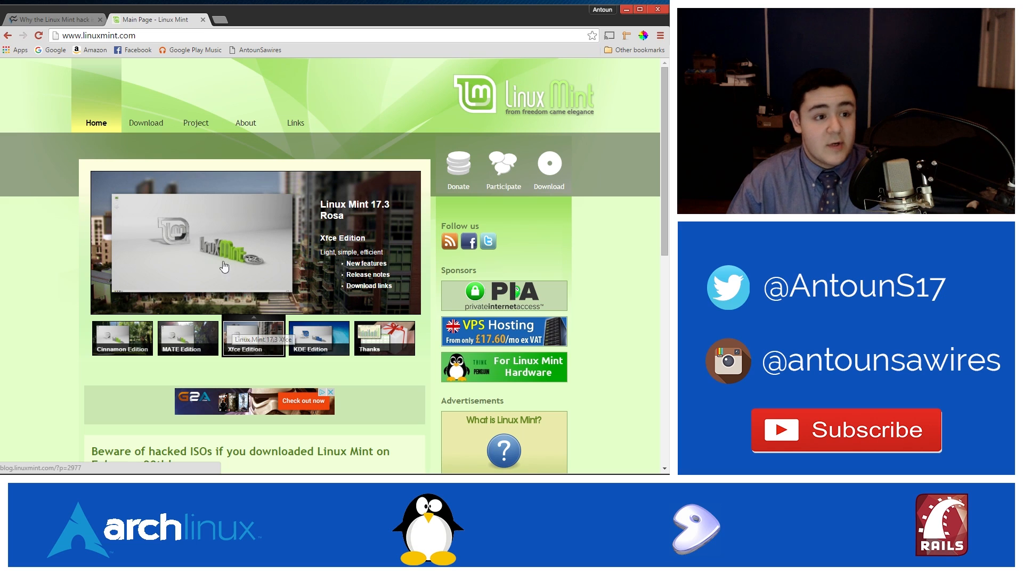
{"action": "left_click", "coordinate": [52, 18]}
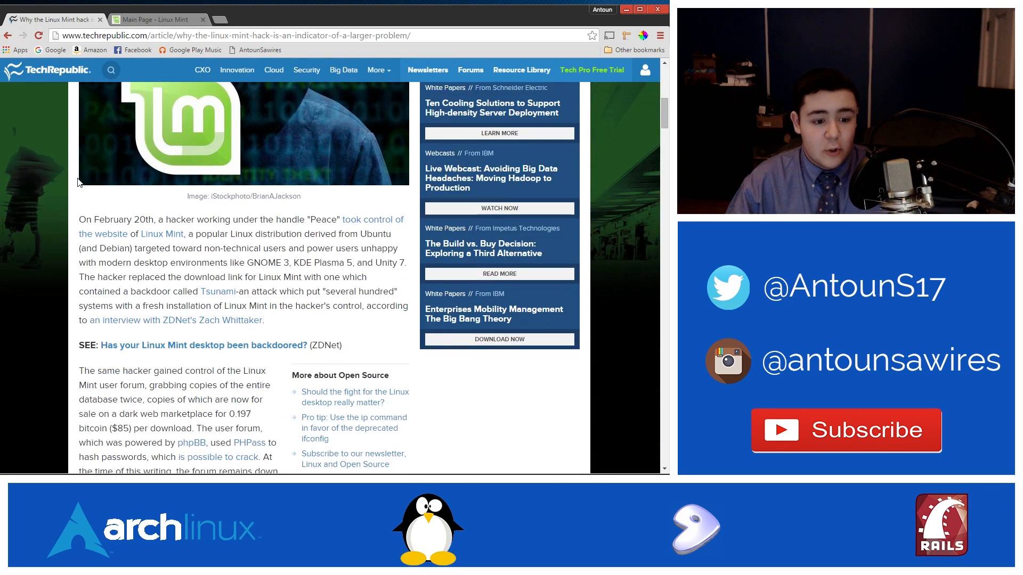
{"action": "scroll", "scroll_direction": "down", "scroll_amount": 3}
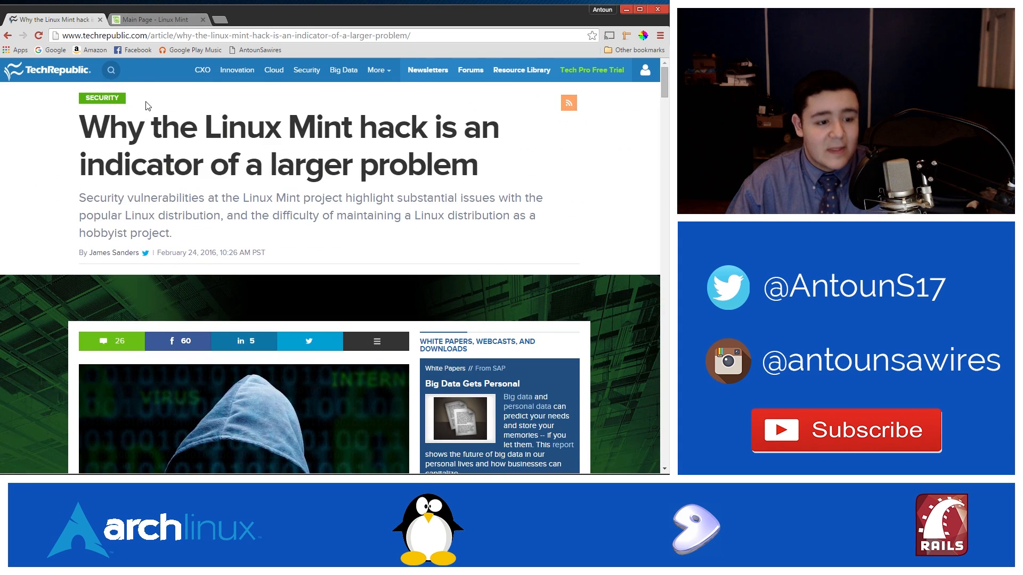
{"action": "mouse_move", "coordinate": [160, 20]}
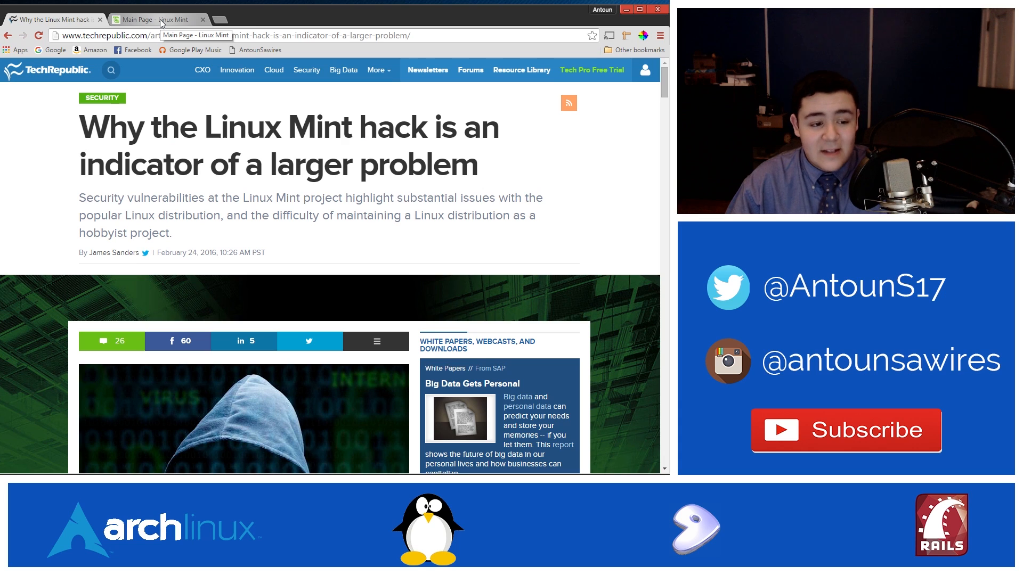
{"action": "left_click", "coordinate": [157, 19]}
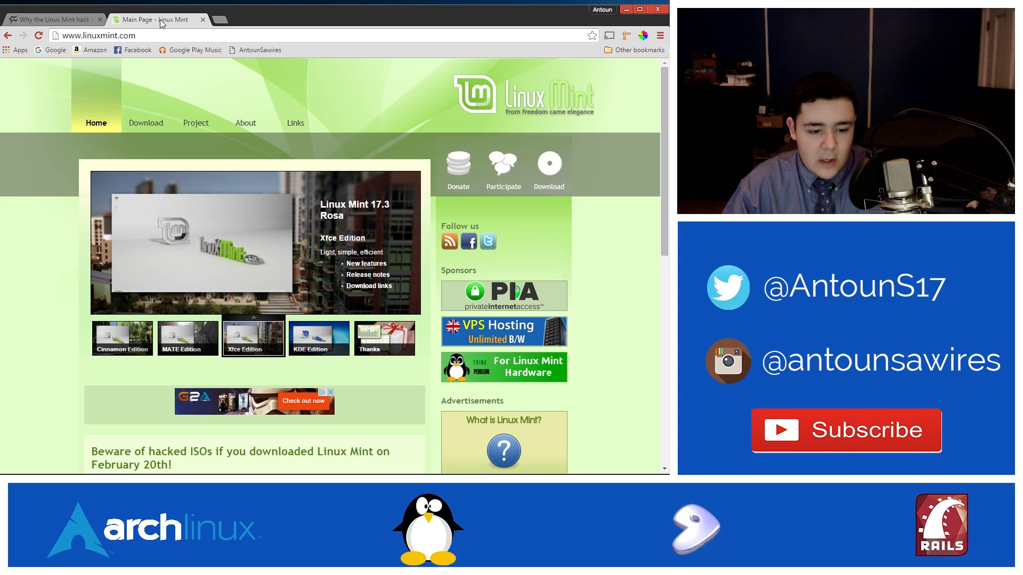
{"action": "scroll", "scroll_direction": "down", "scroll_amount": 3}
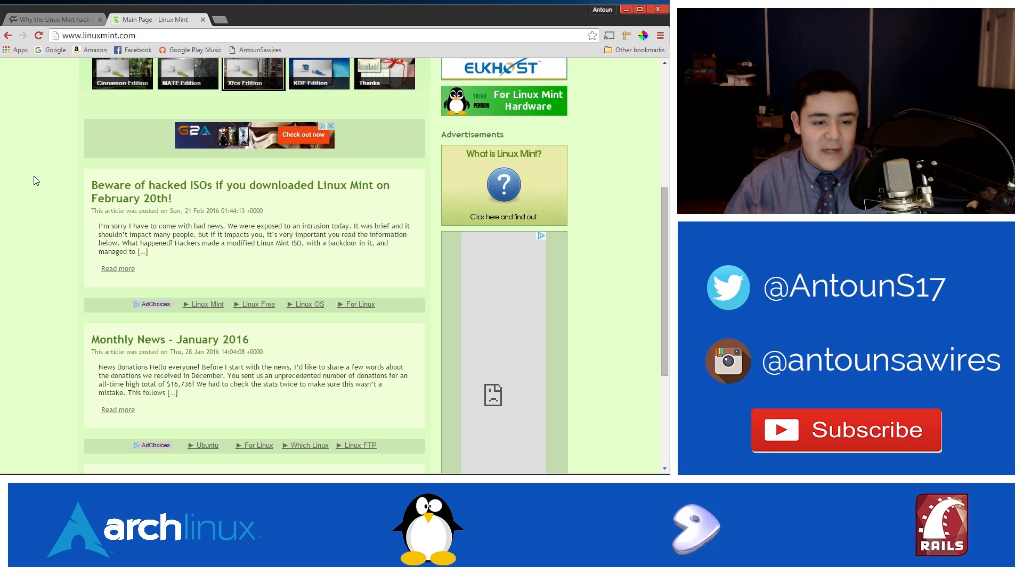
{"action": "scroll", "scroll_direction": "up", "scroll_amount": 3}
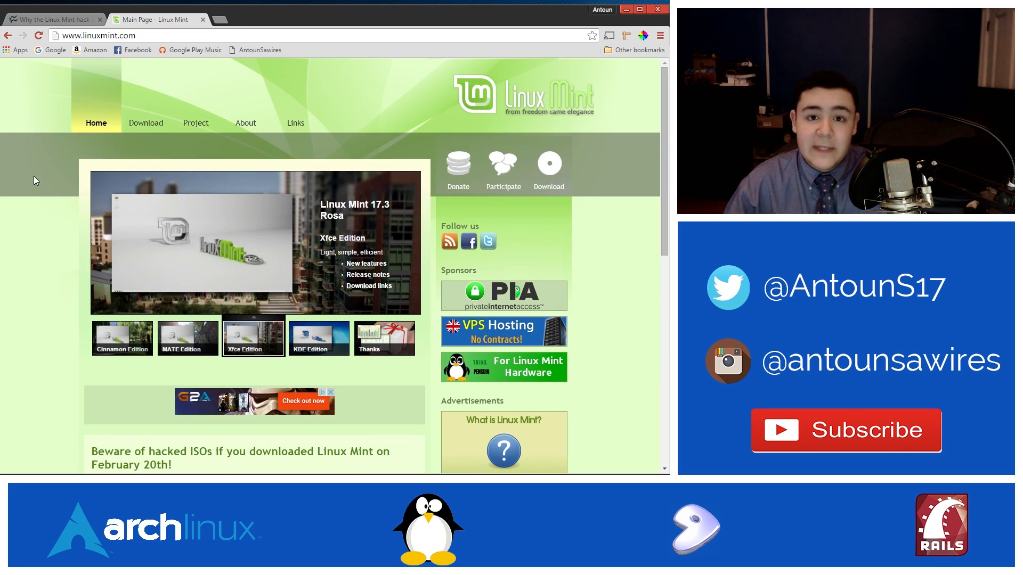
{"action": "scroll", "scroll_direction": "down", "scroll_amount": 3}
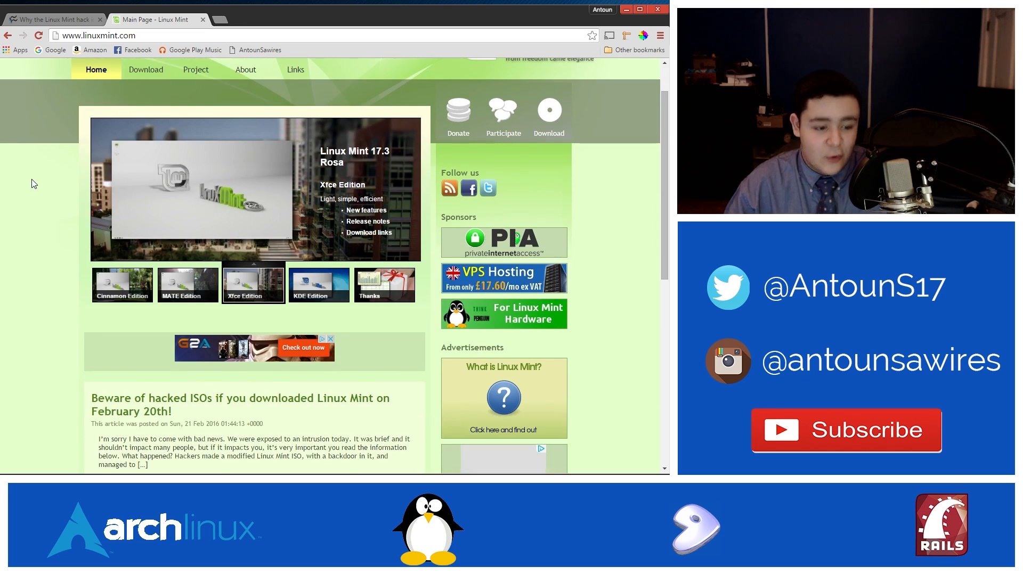
Switch to the TechRepublic hack article and scroll through its opening.
{"action": "left_click", "coordinate": [52, 20]}
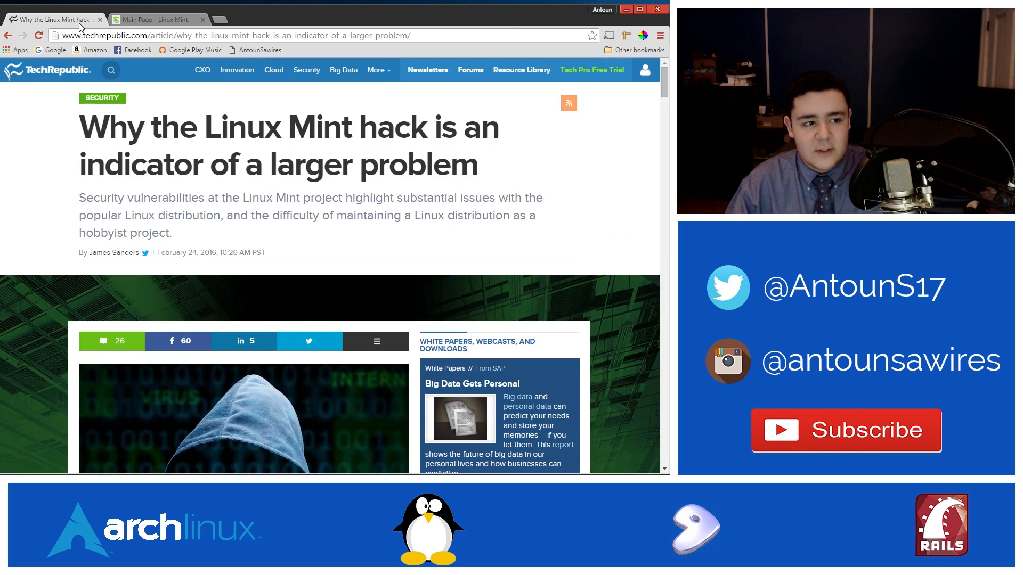
{"action": "scroll", "scroll_direction": "down", "scroll_amount": 3}
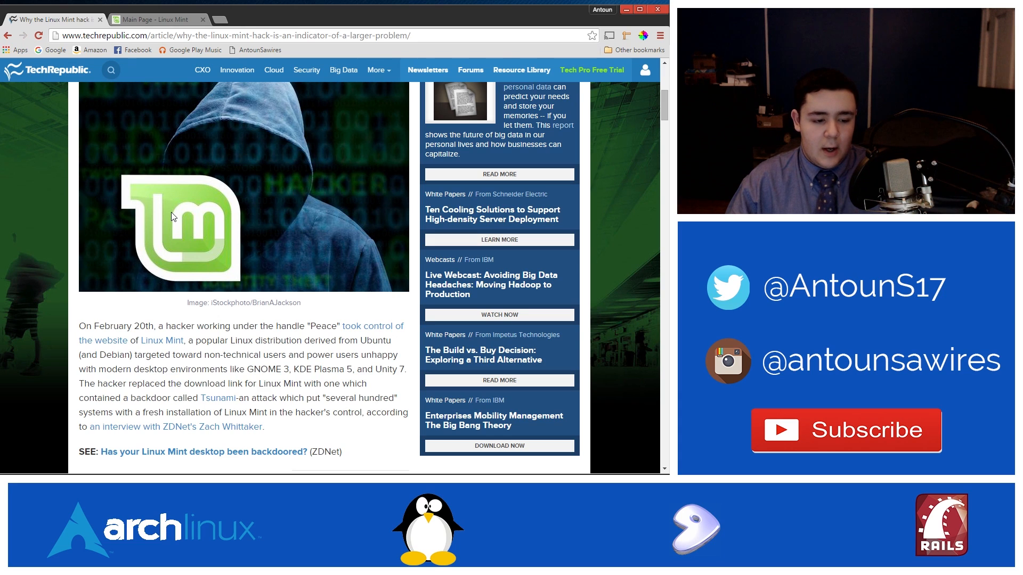
{"action": "scroll", "scroll_direction": "down", "scroll_amount": 3}
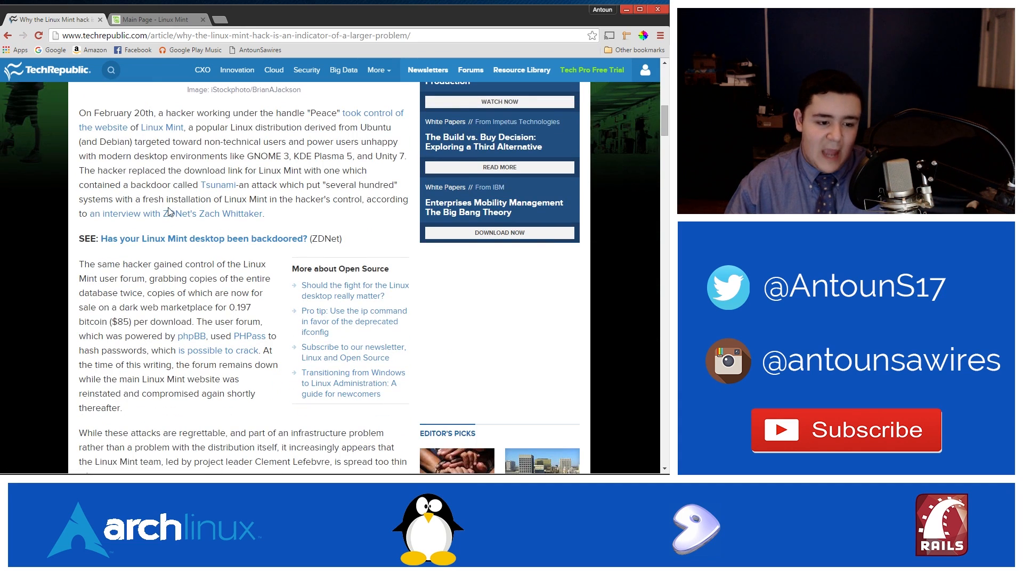
{"action": "scroll", "scroll_direction": "up", "scroll_amount": 3}
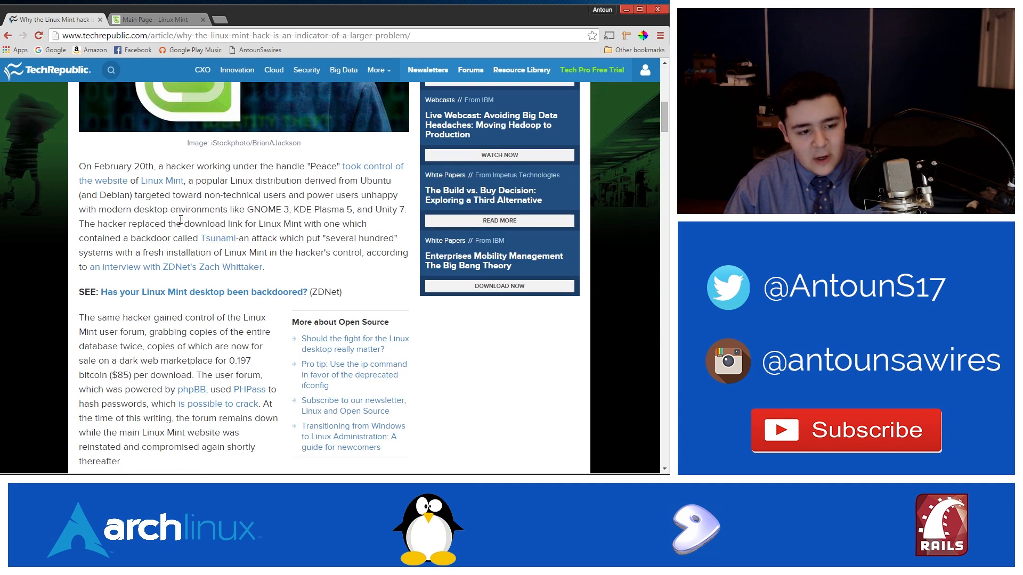
{"action": "scroll", "scroll_direction": "down", "scroll_amount": 3}
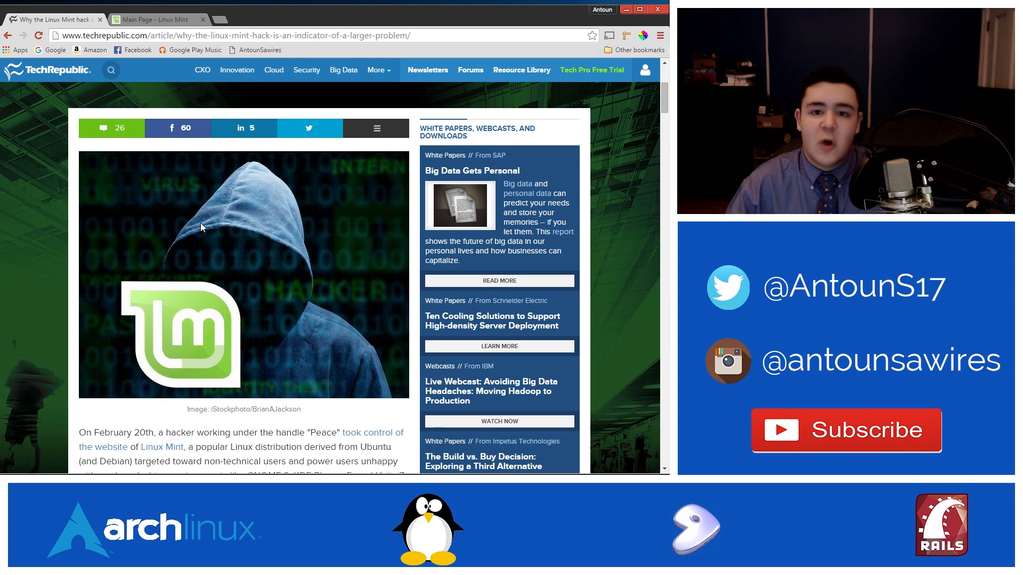
{"action": "mouse_move", "coordinate": [279, 105]}
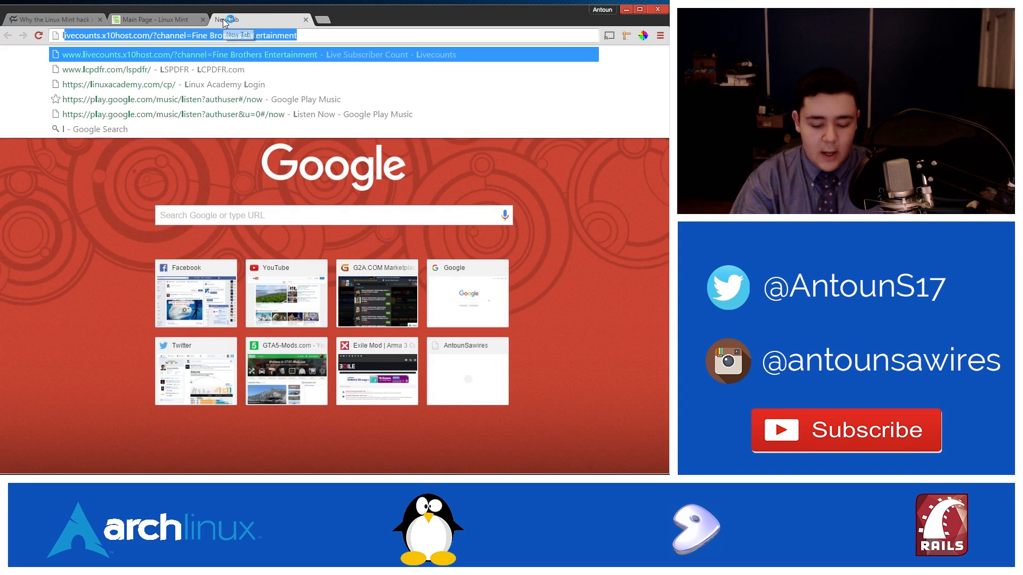
Search Google for 'libgraphite' and pick the Cisco Talos Blog result.
{"action": "type", "text": "libgr"}
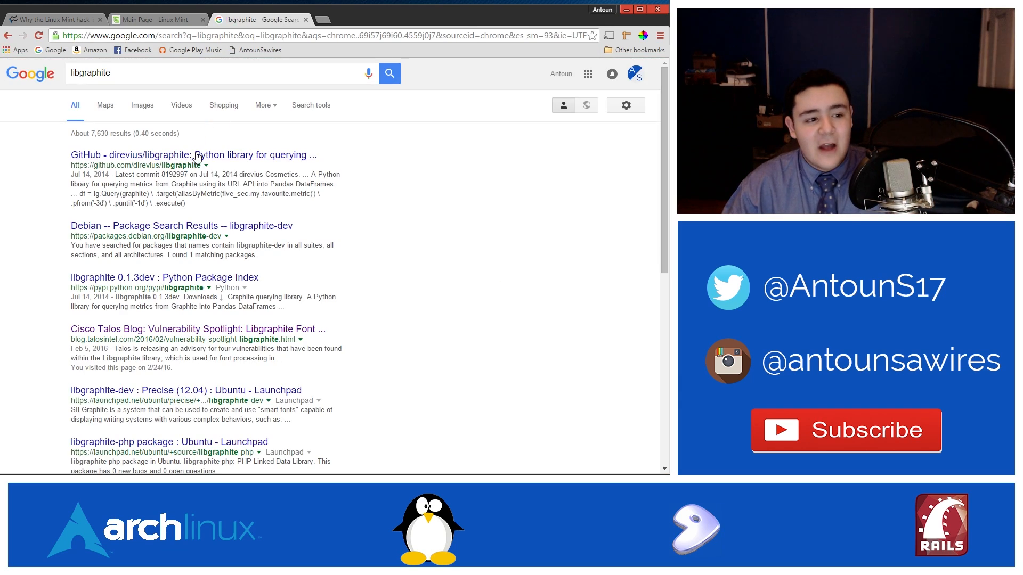
{"action": "left_click", "coordinate": [193, 155]}
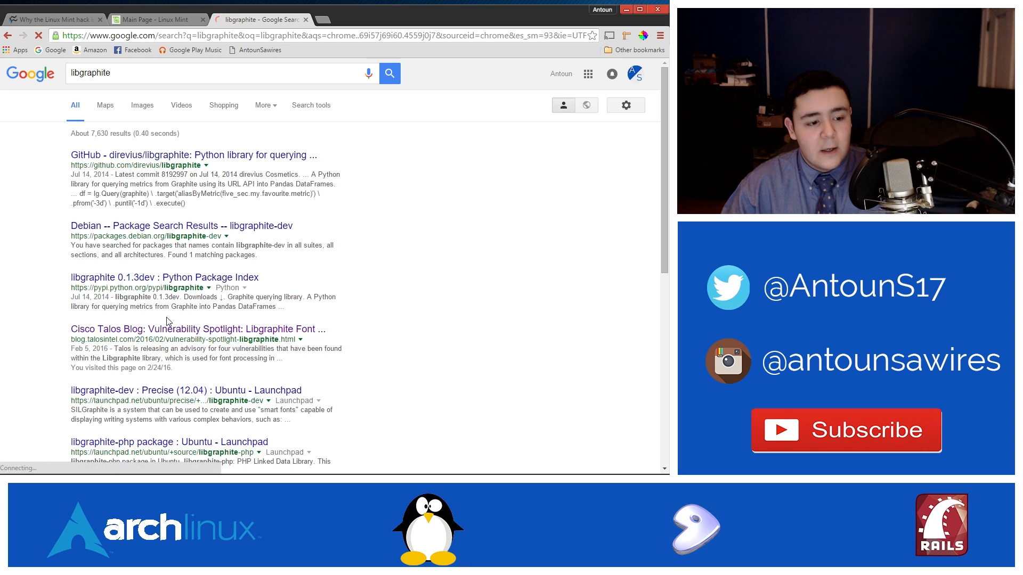
Open and scroll the Talos libgraphite post, then return to the TechRepublic article.
{"action": "left_click", "coordinate": [191, 328]}
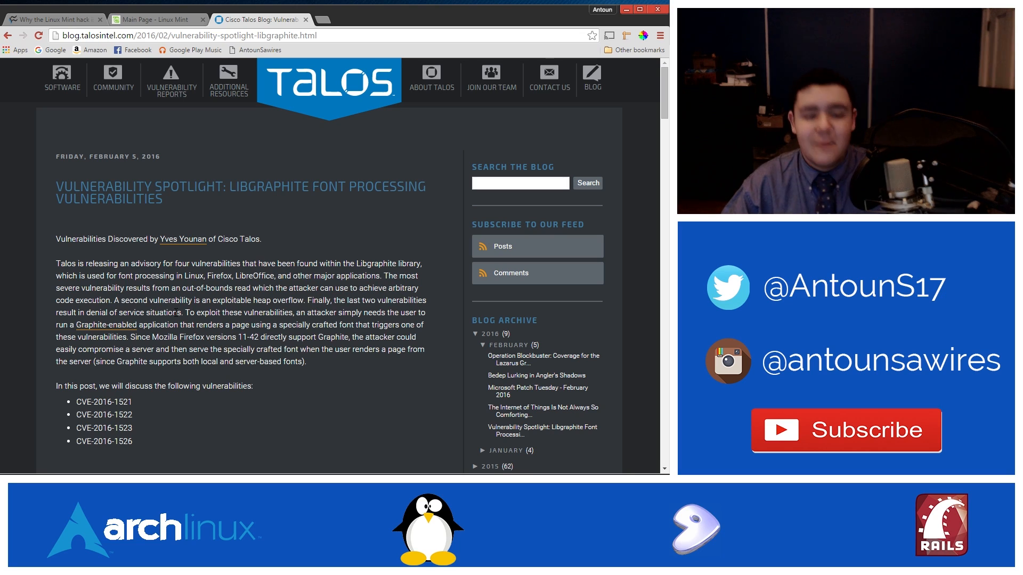
{"action": "scroll", "scroll_direction": "down", "scroll_amount": 3}
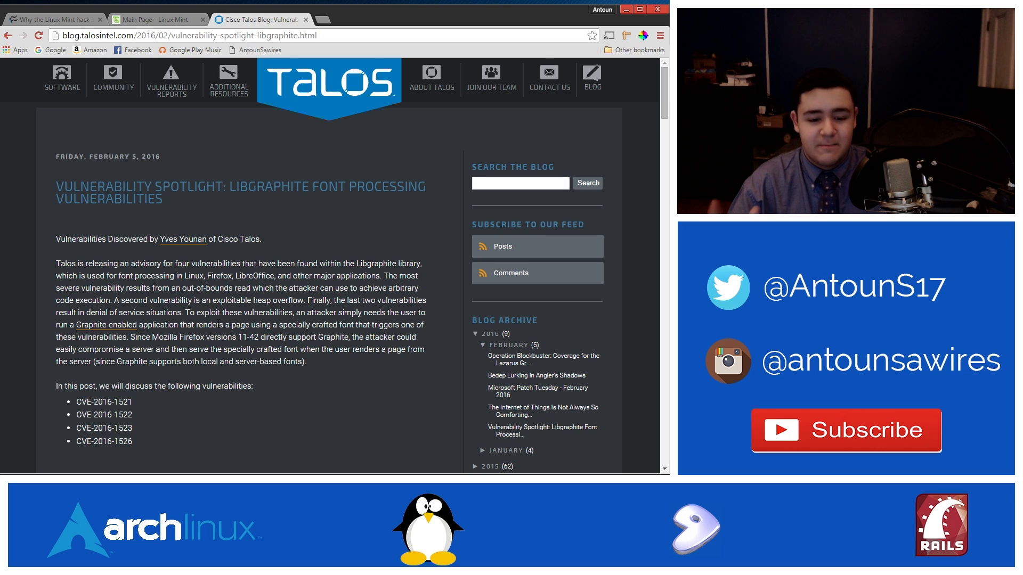
{"action": "left_click", "coordinate": [53, 20]}
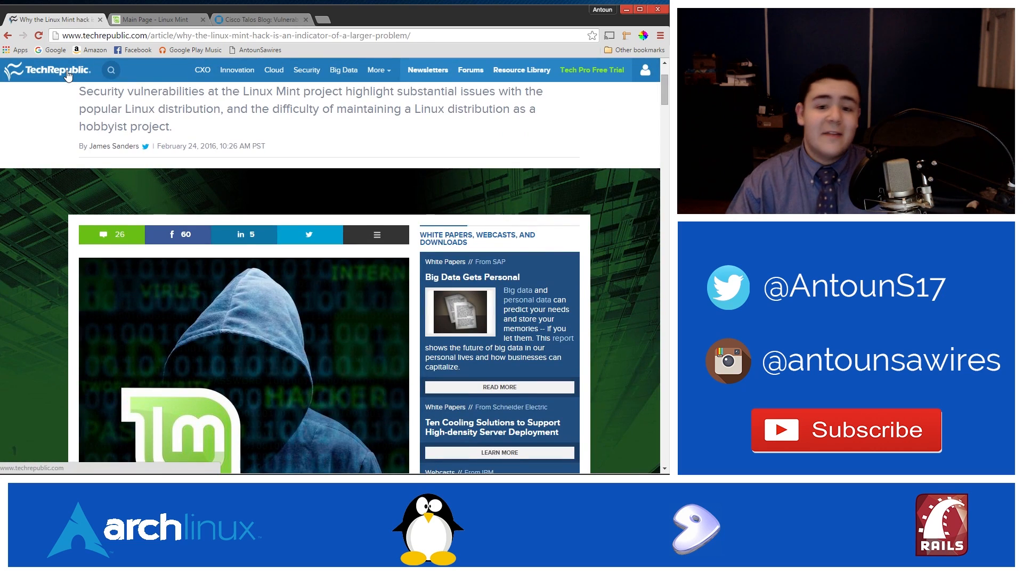